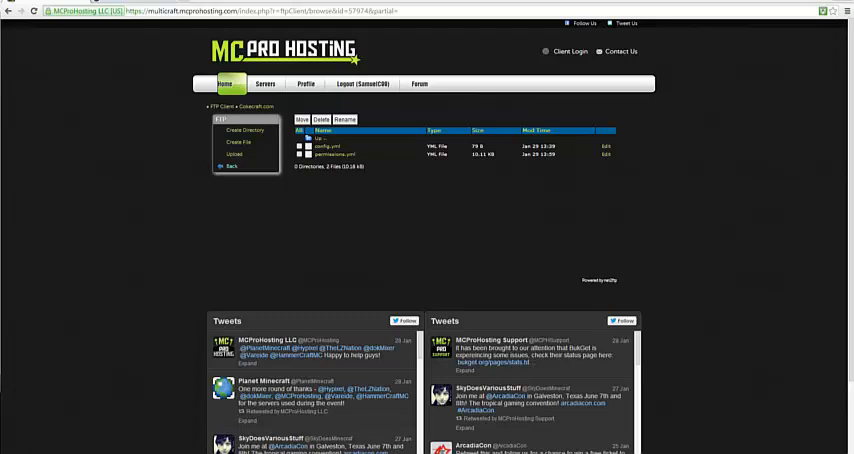
Switch to the Untitled Notepad window holding the pasted Essentials config.
left_click(340, 156)
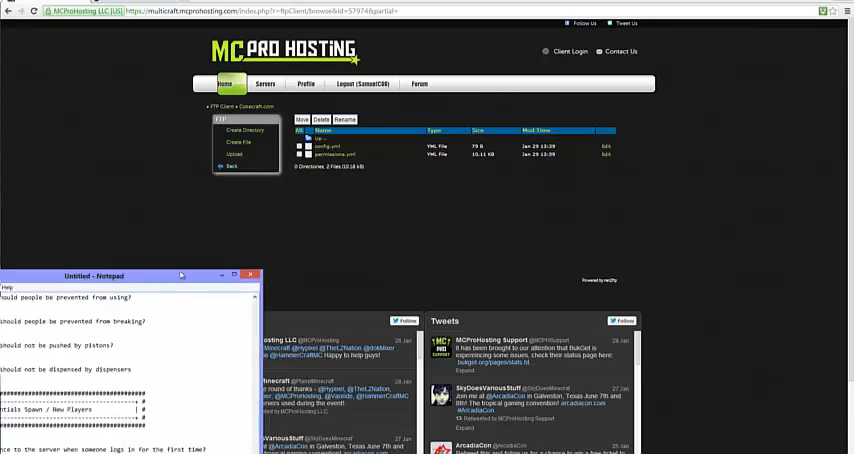
Maximize Notepad and scroll past the Protect and Chat sections to EssentialsHome's sethome-multiple settings.
left_click(232, 274)
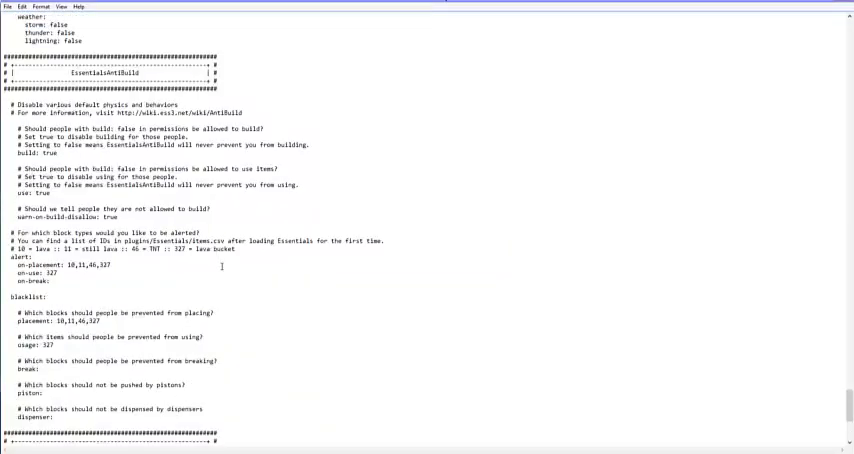
scroll("up", 3)
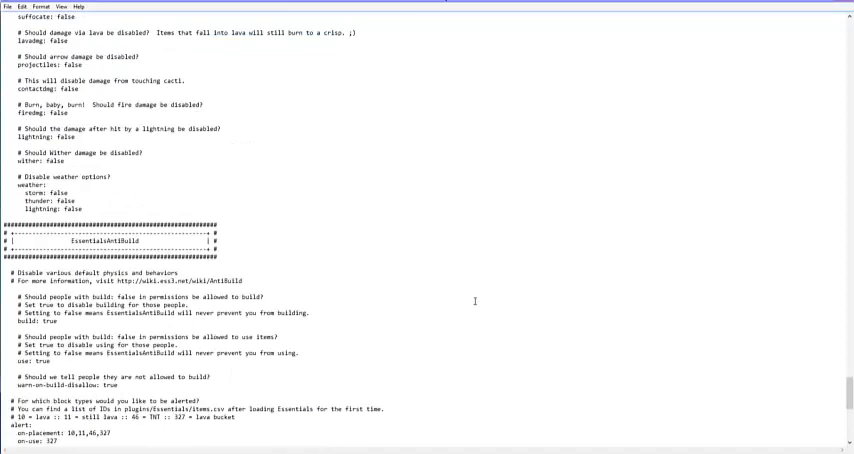
scroll("down", 3)
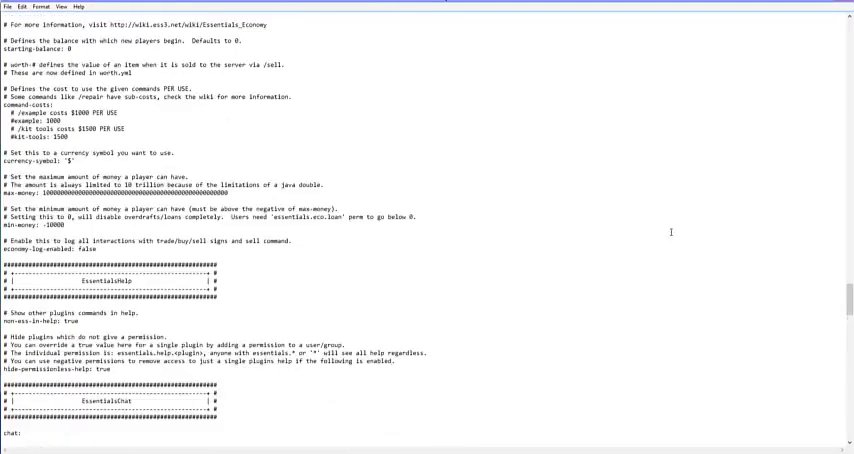
scroll("down", 3)
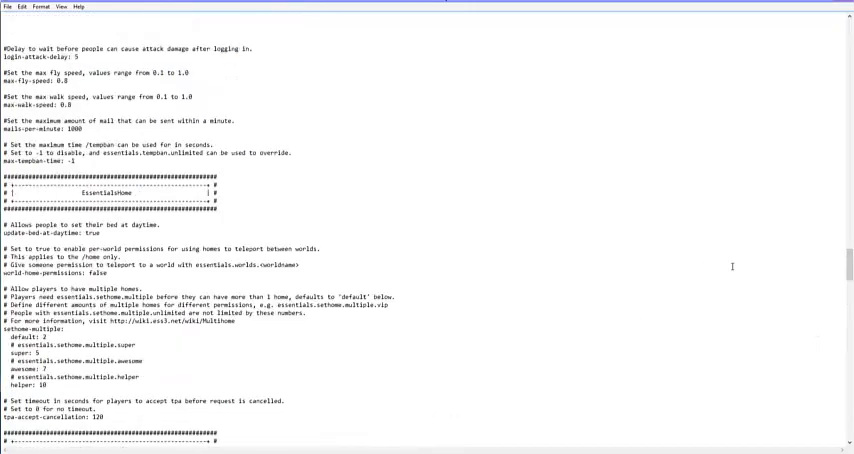
scroll("down", 3)
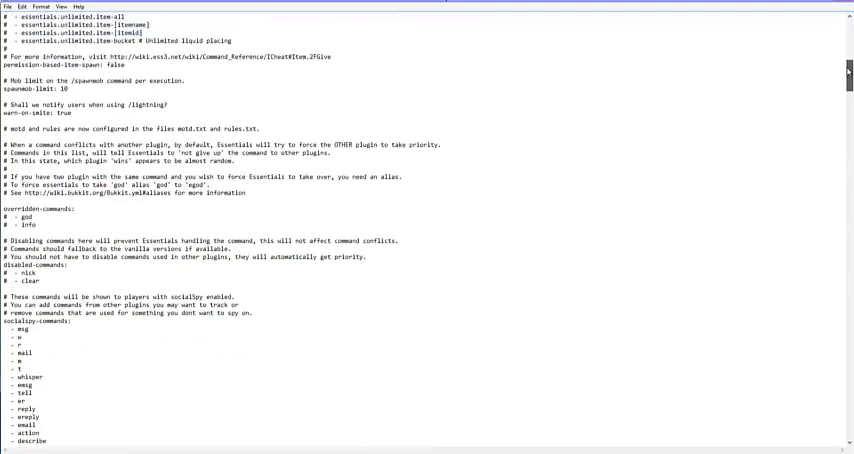
scroll("down", 3)
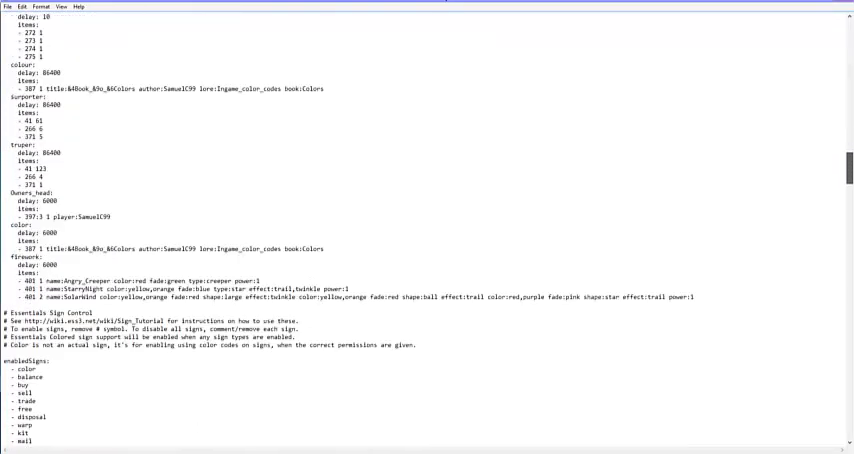
scroll("down", 3)
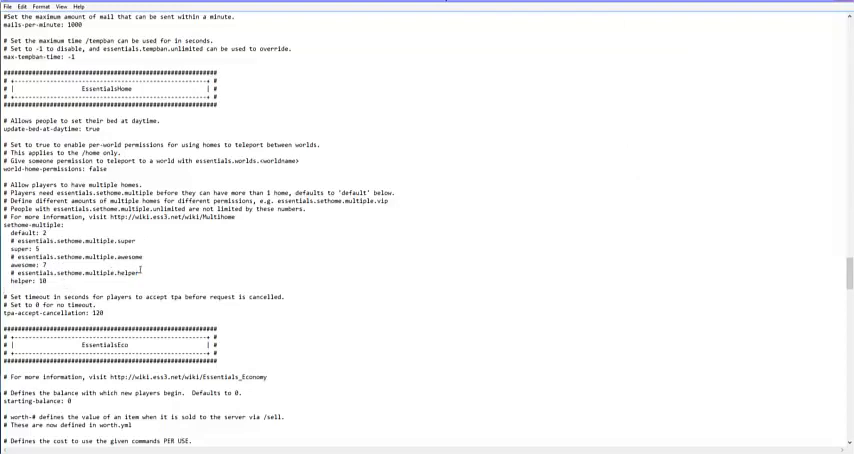
Copy the essentials.sethome.multiple.helper line and paste it below the helper: 10 limit.
double_click(76, 272)
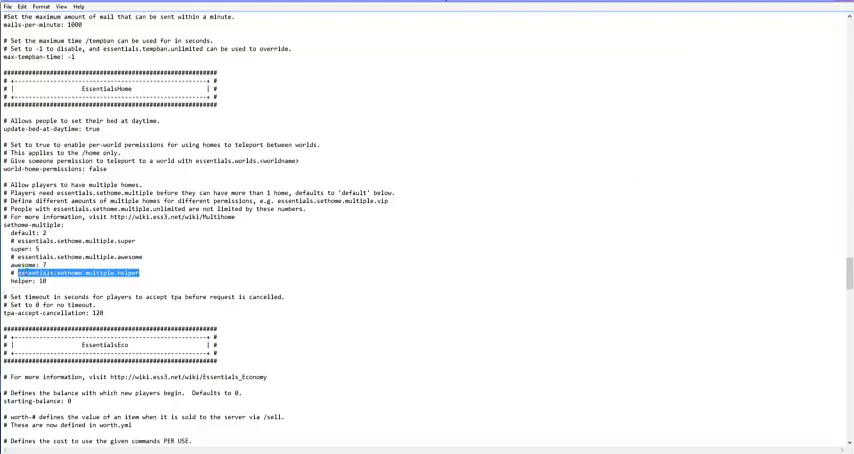
left_click(144, 272)
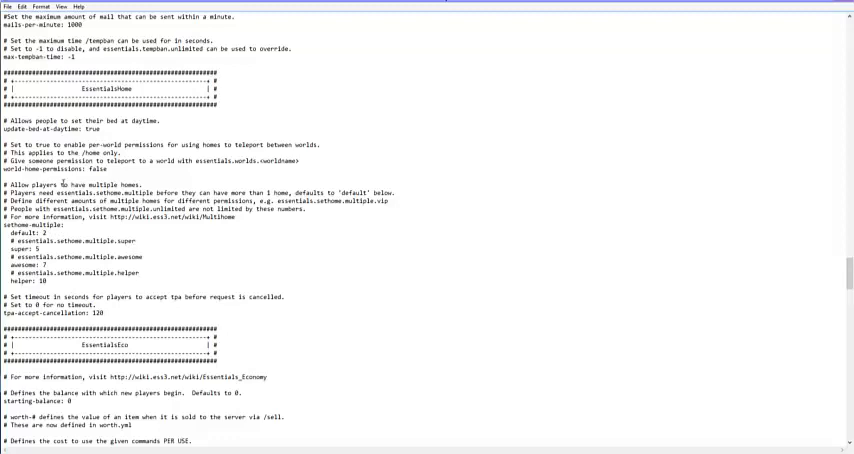
left_click(140, 272)
type("# essentials.sethome.multiple.helper")
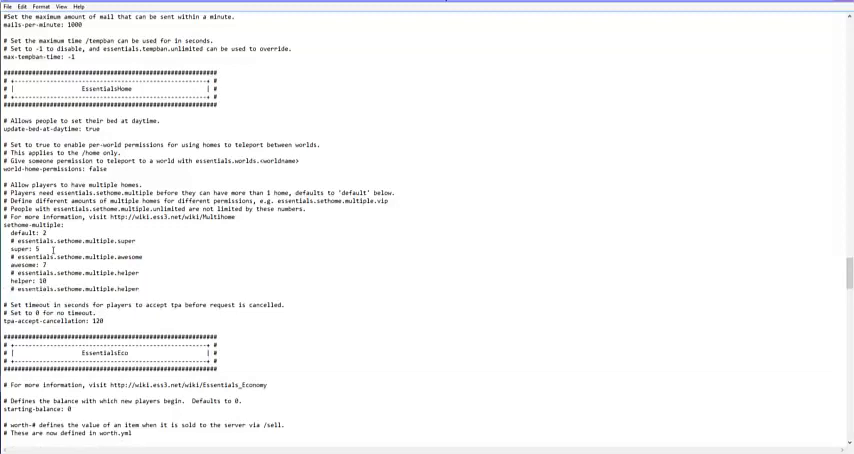
Replace 'helper' with 'mod' in the copied lines, giving an essentials.sethome.multiple.mod permission and mod limit entry.
double_click(128, 288)
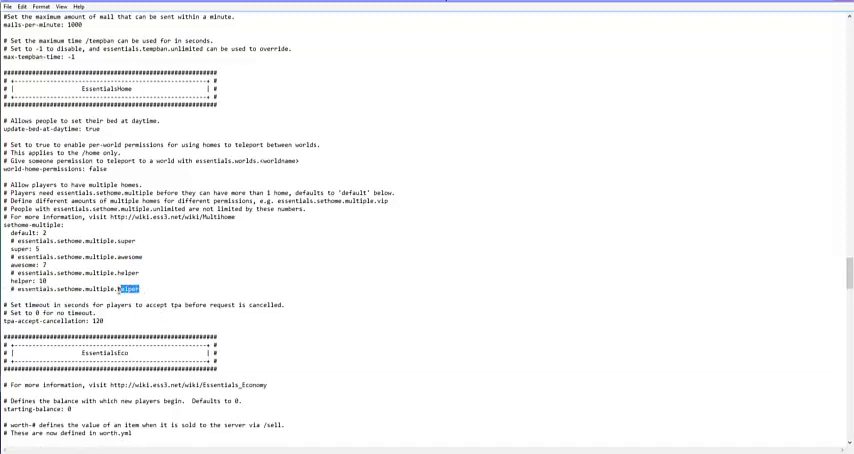
double_click(128, 288)
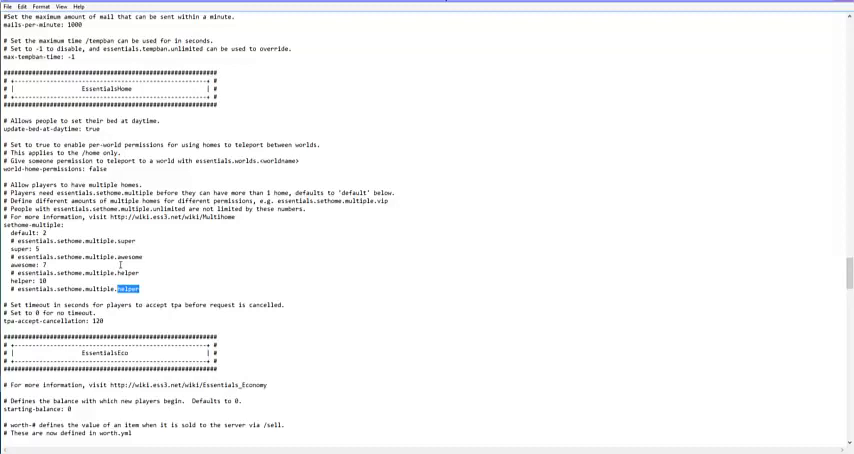
type("mod")
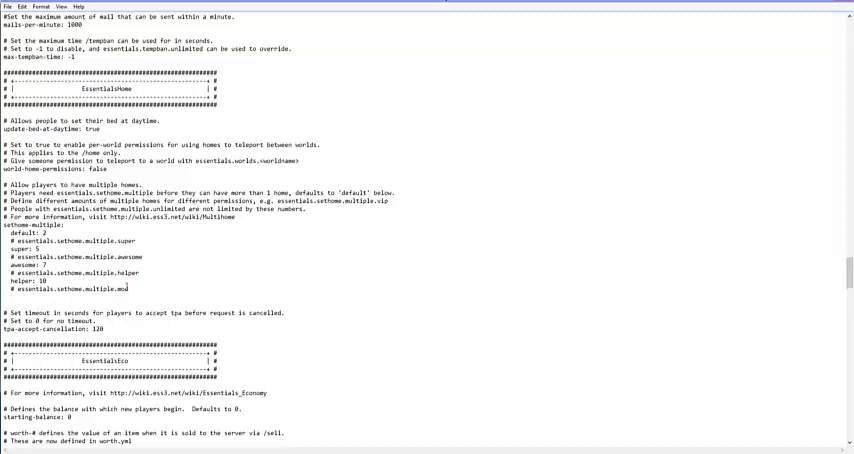
type("mod: 20")
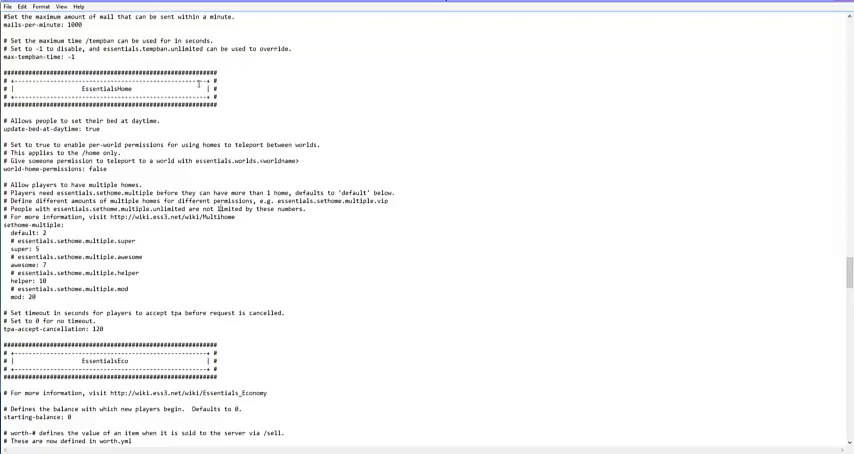
scroll("down", 3)
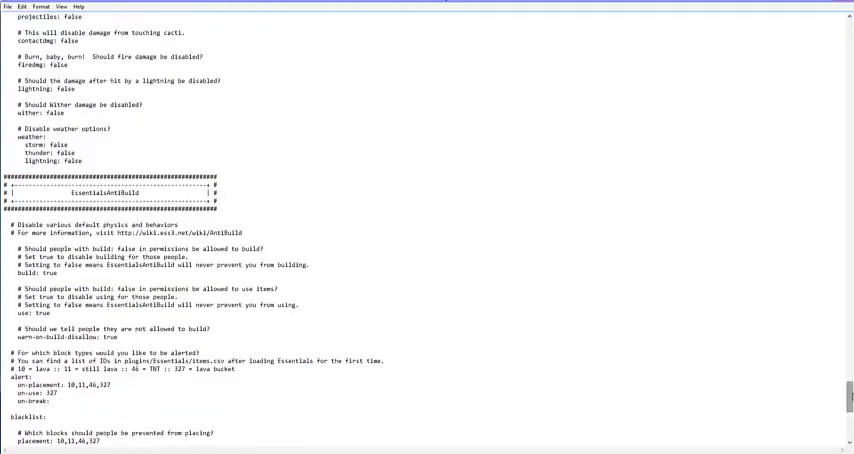
scroll("down", 3)
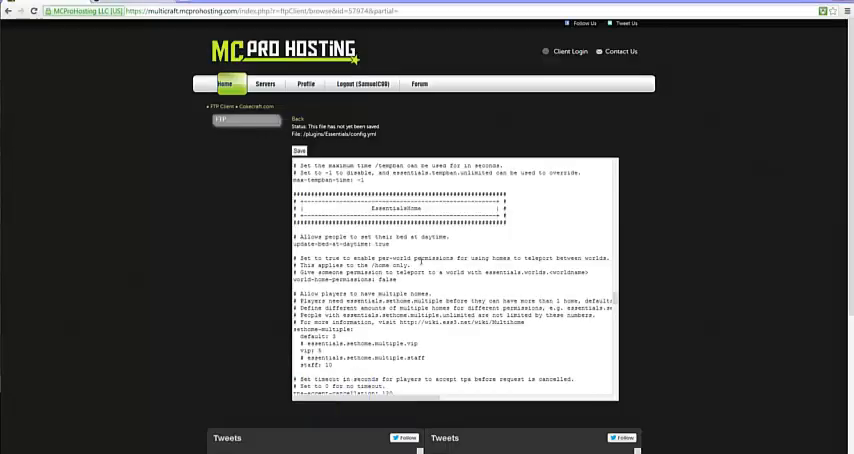
Scroll down the config text in the MC Pro Hosting web file editor.
scroll("down", 3)
type("server")
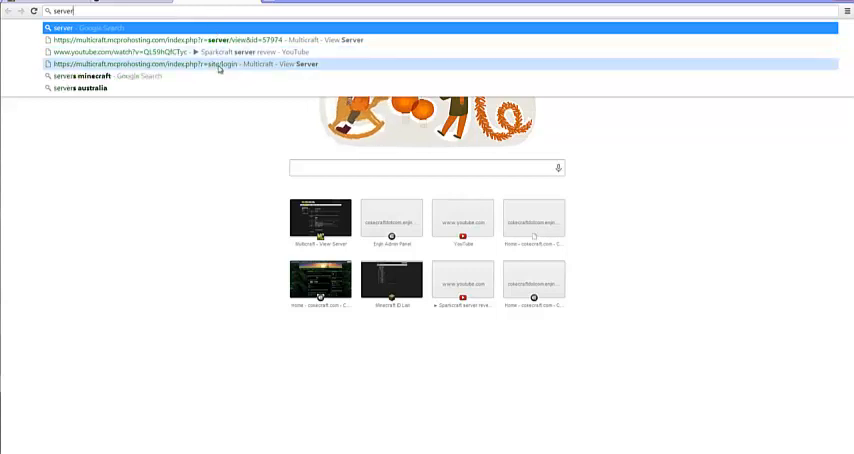
Go to the multicraft.mcprohosting.com login suggestion from the 'server' address-bar search.
left_click(200, 40)
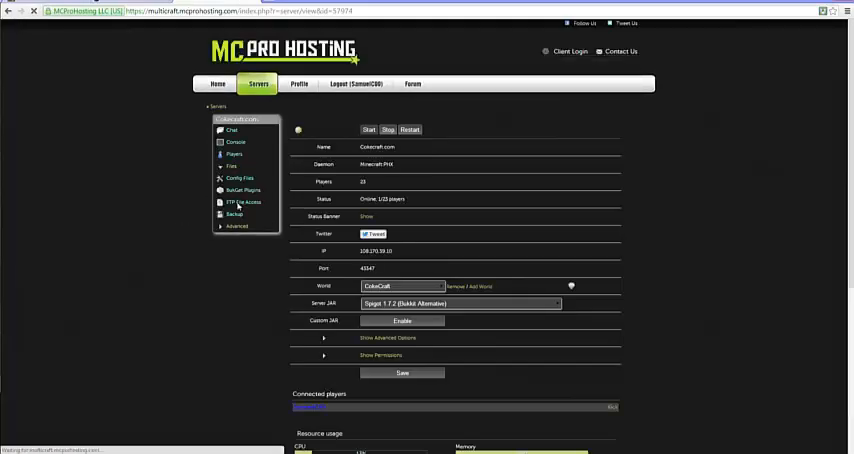
Log in to FTP File Access with the password to reach the server's Essentials files.
left_click(244, 202)
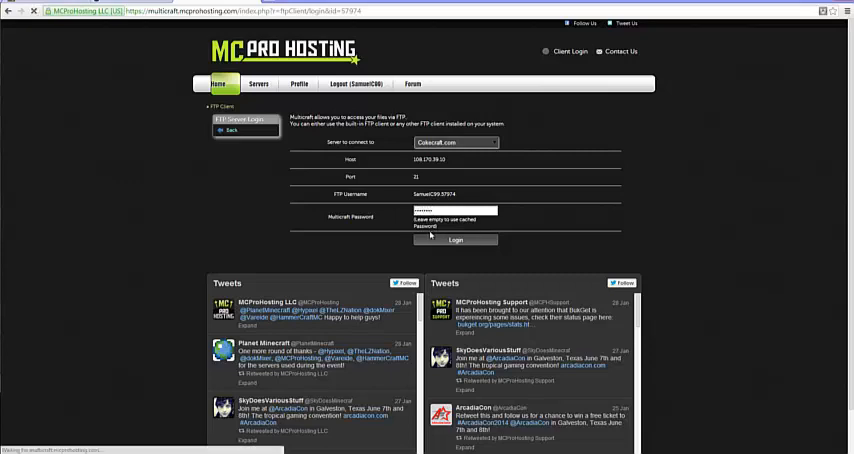
left_click(456, 240)
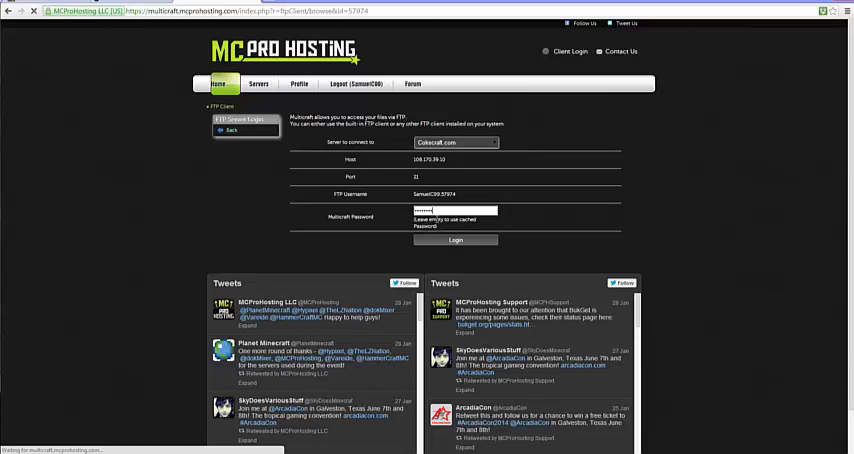
left_click(456, 240)
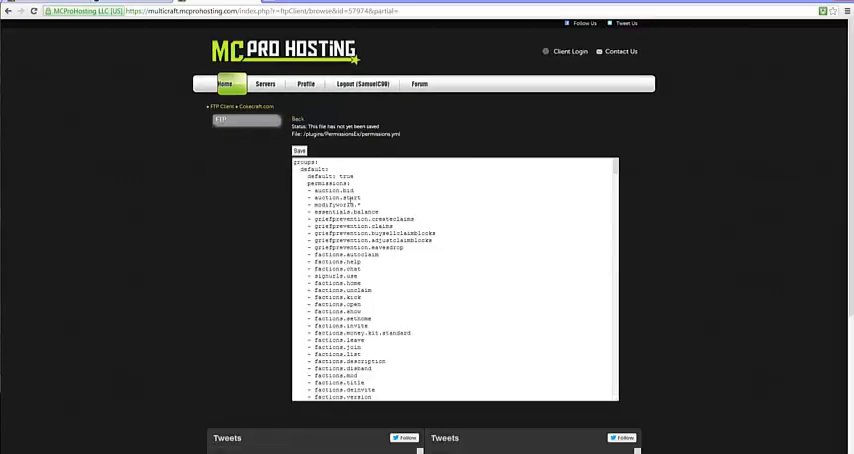
scroll("down", 3)
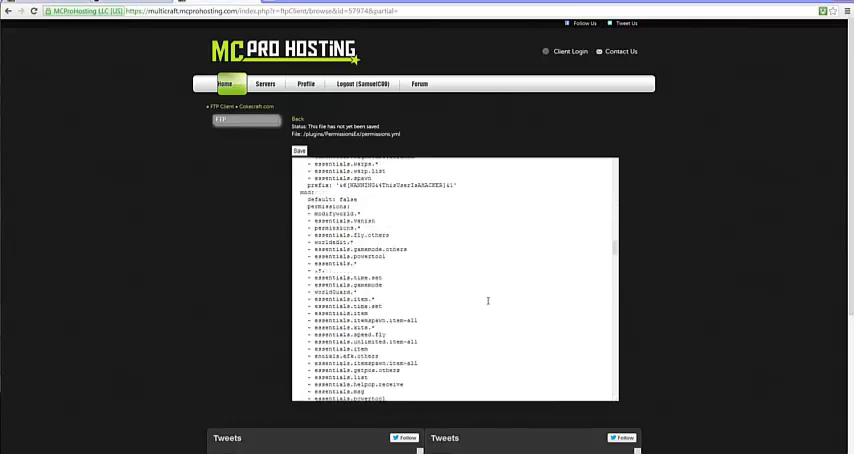
scroll("down", 3)
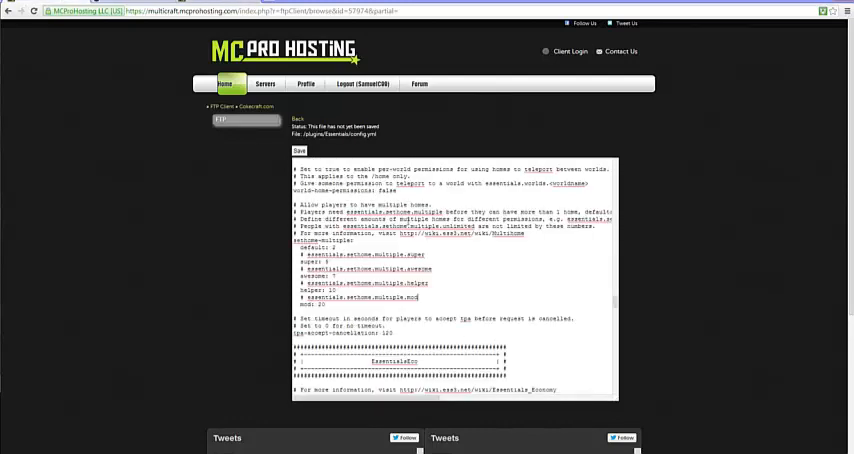
double_click(384, 296)
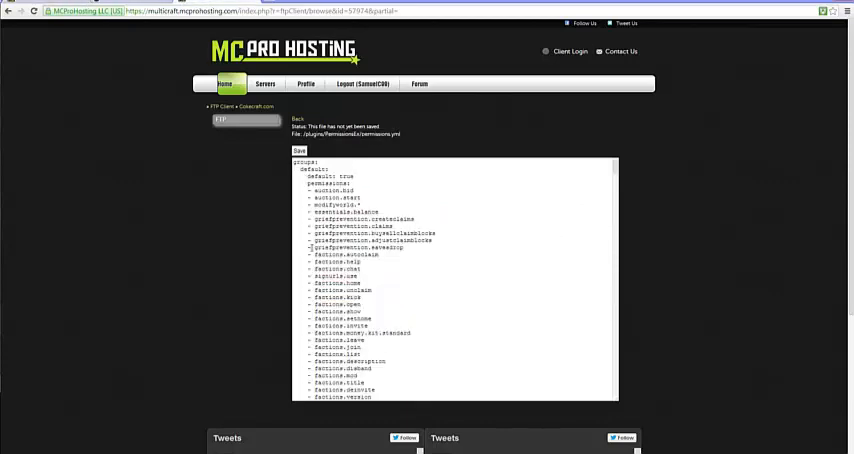
scroll("down", 3)
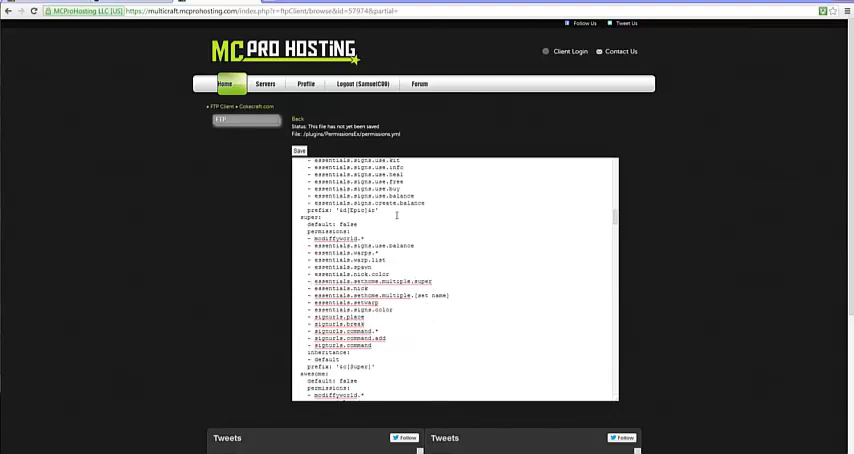
scroll("down", 3)
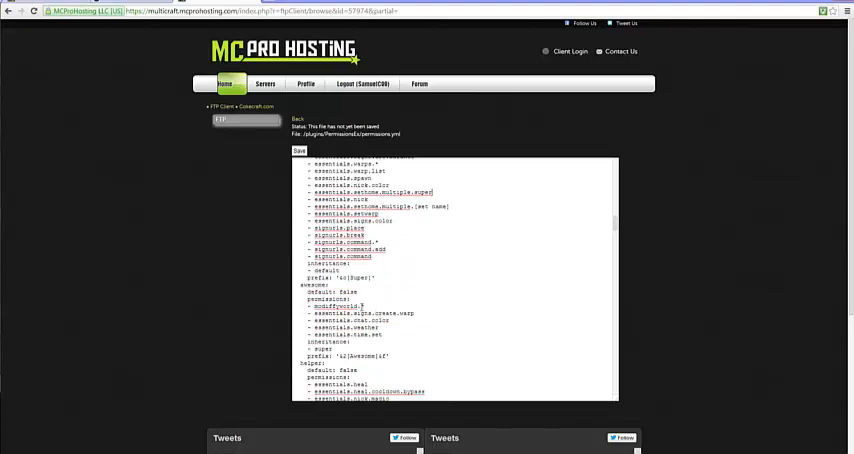
scroll("down", 3)
type("- essentials.sethome.multiple.awesome")
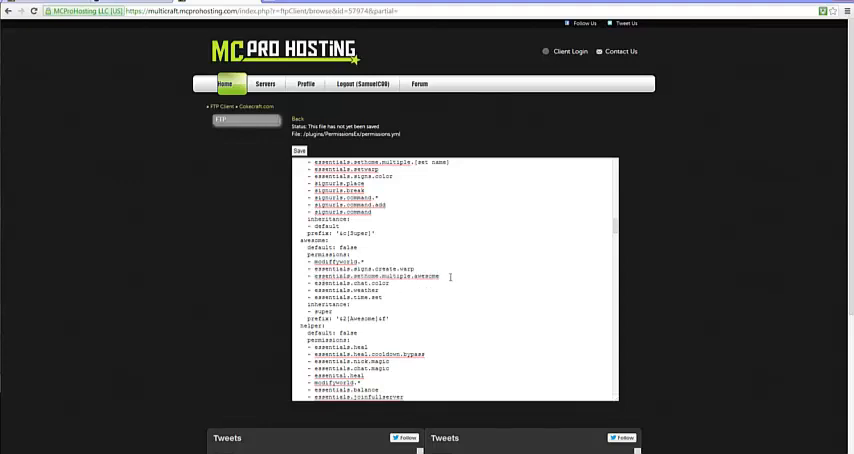
scroll("down", 3)
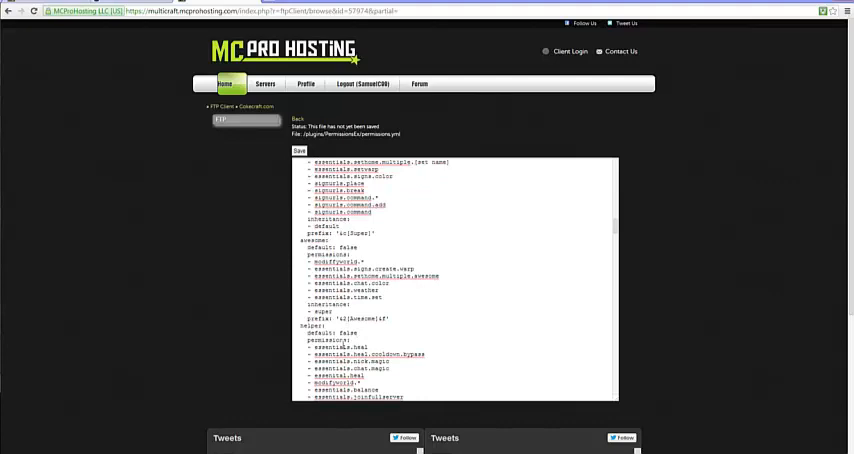
scroll("down", 3)
type("- essentials.sethome.multiple.helper")
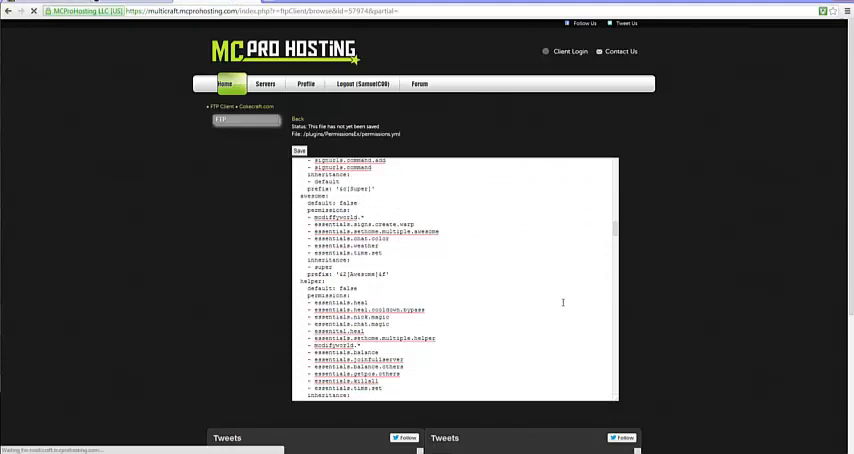
Save permissions.yml and return to the top of the file showing the saved timestamp.
left_click(300, 150)
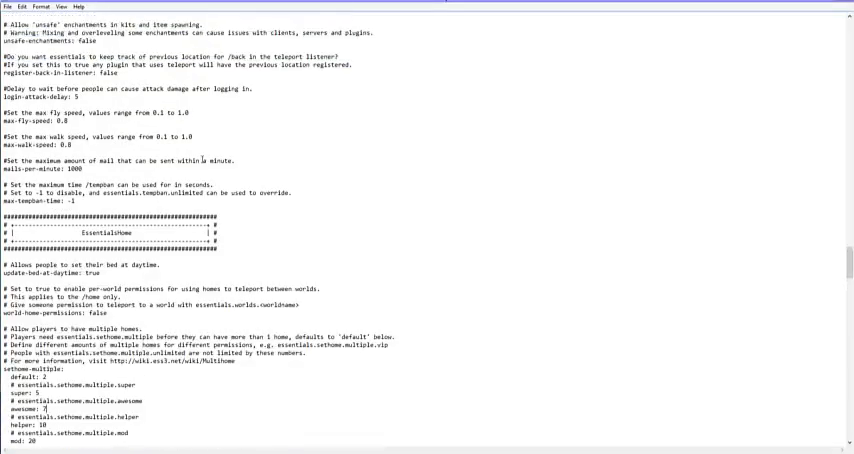
scroll("up", 3)
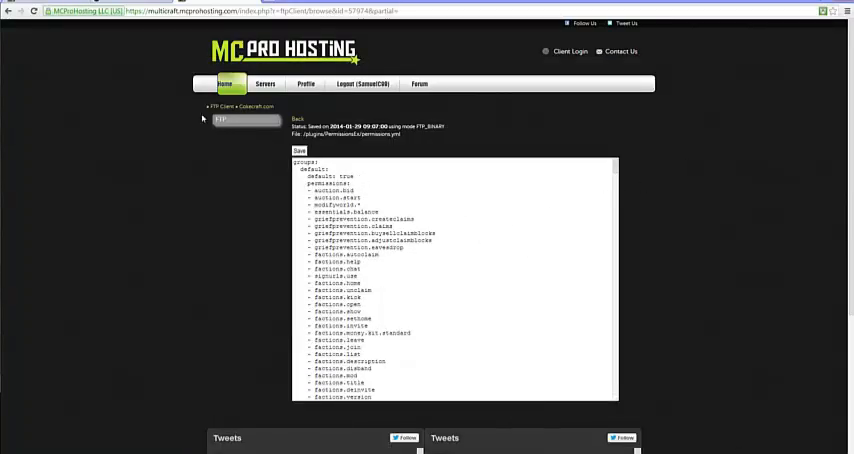
mouse_move(352, 116)
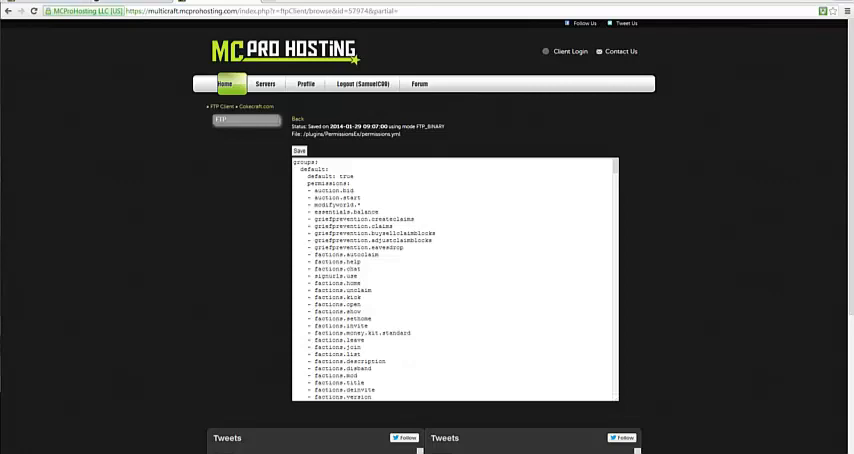
mouse_move(62, 380)
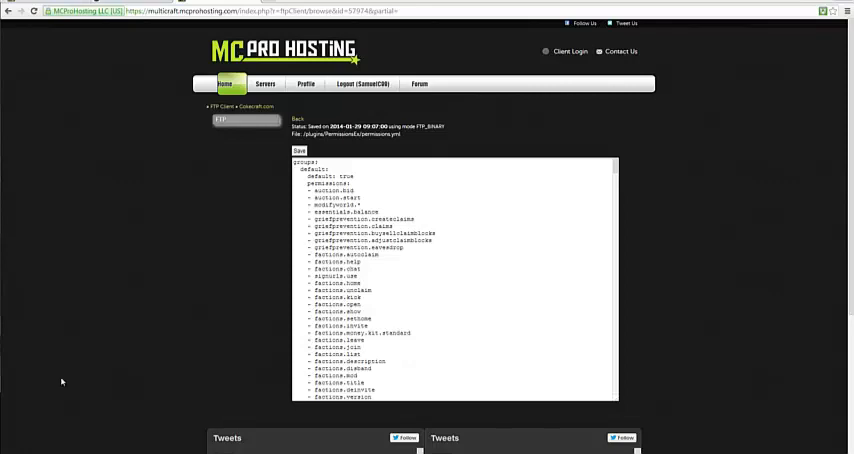
mouse_move(276, 300)
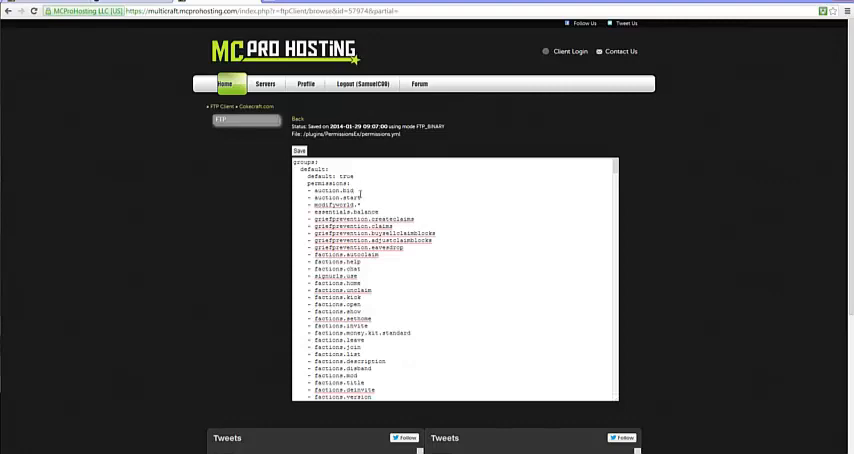
scroll("down", 3)
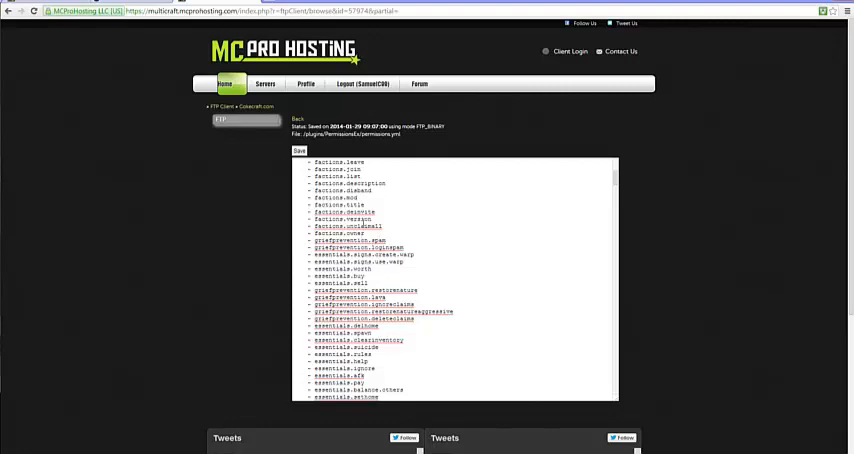
mouse_move(360, 220)
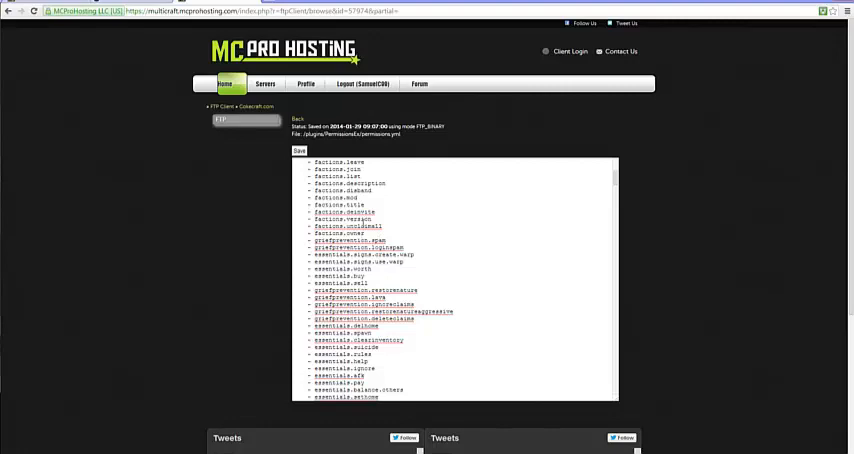